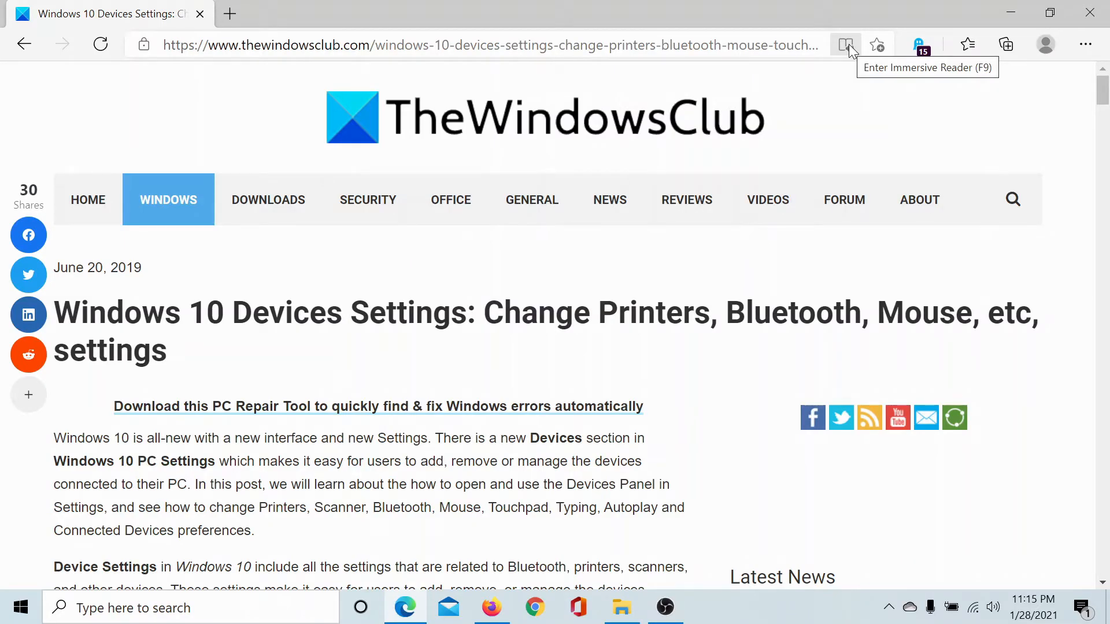
mouse_move(373, 160)
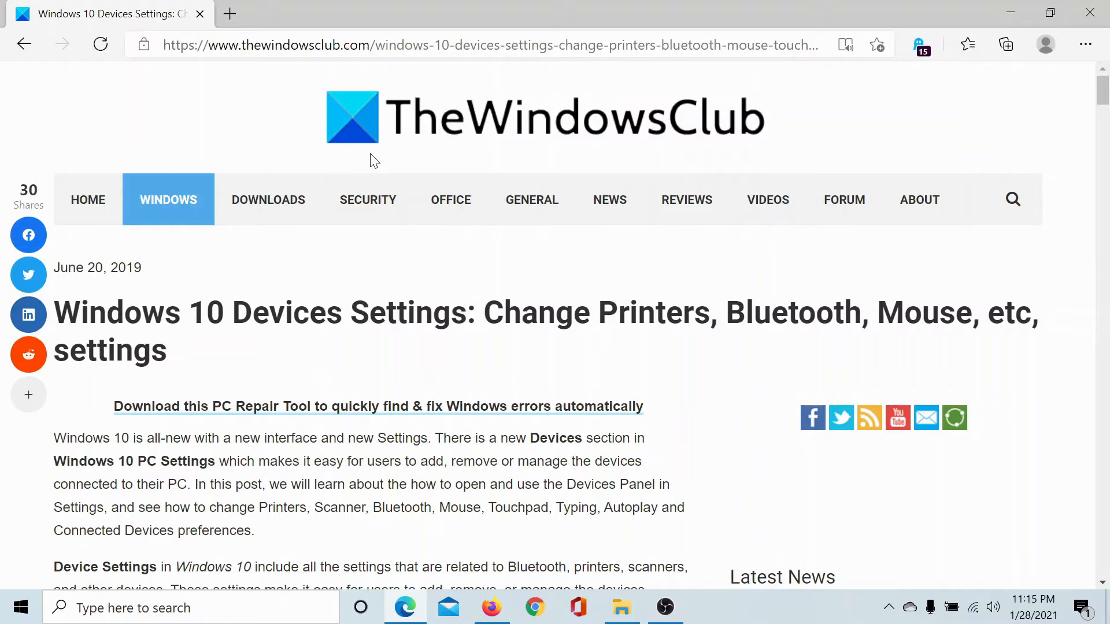
mouse_move(187, 414)
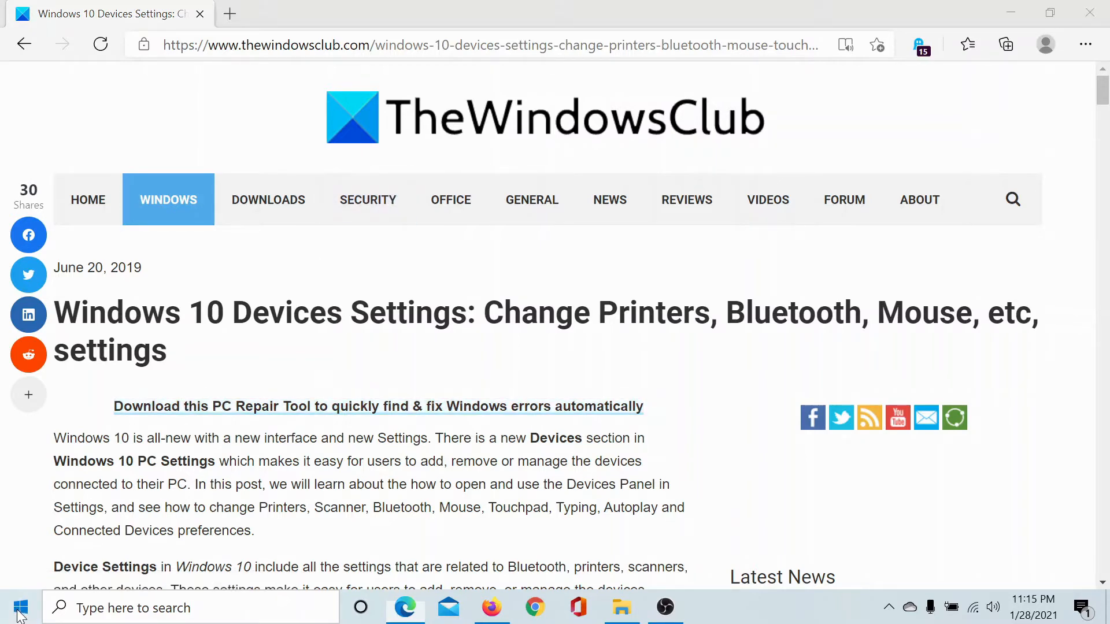
Launch Settings from the Start menu and go to Devices, Bluetooth & other devices.
click(19, 608)
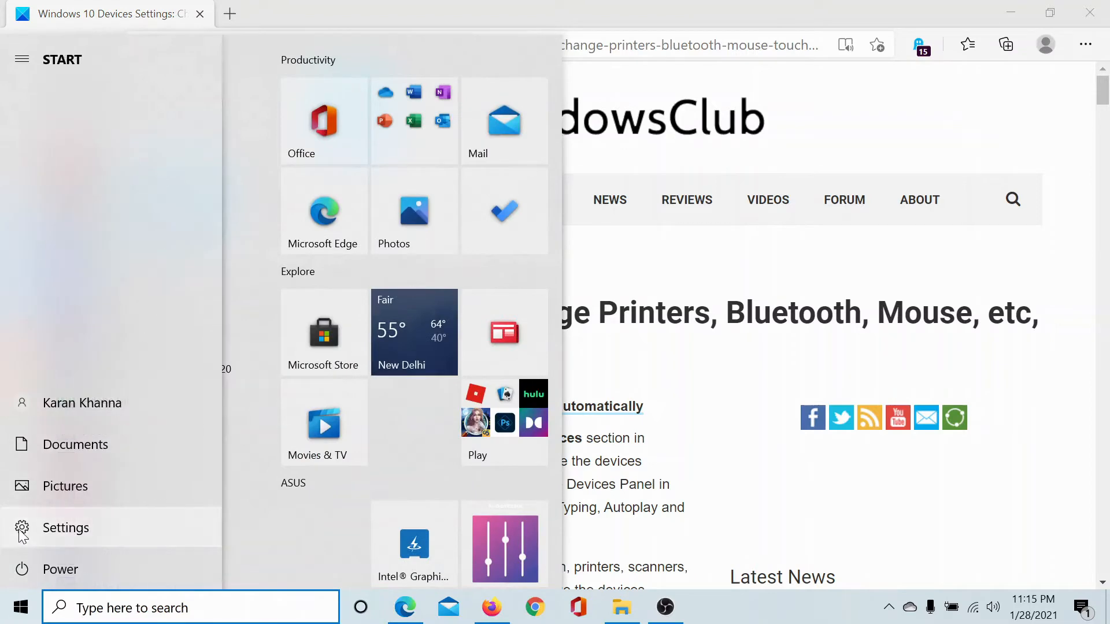
click(65, 528)
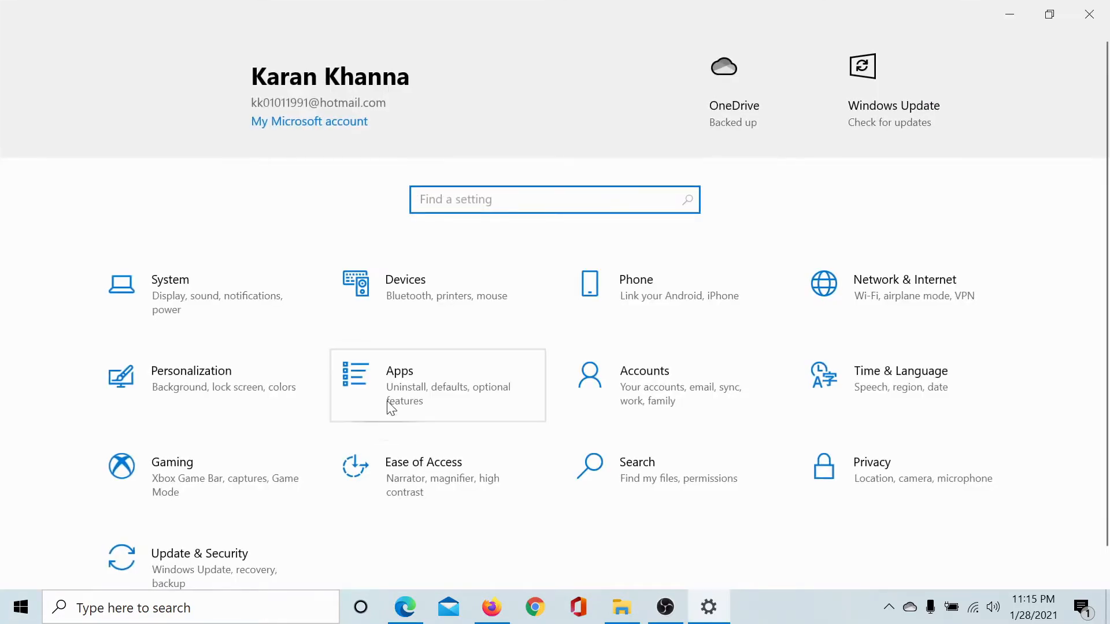
click(406, 286)
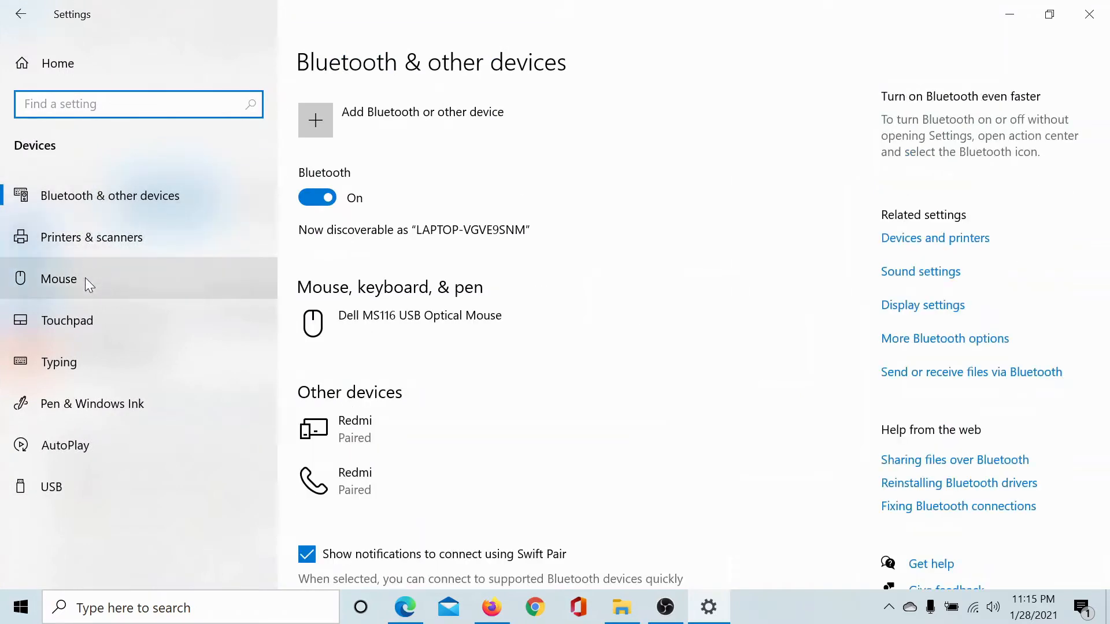
mouse_move(117, 211)
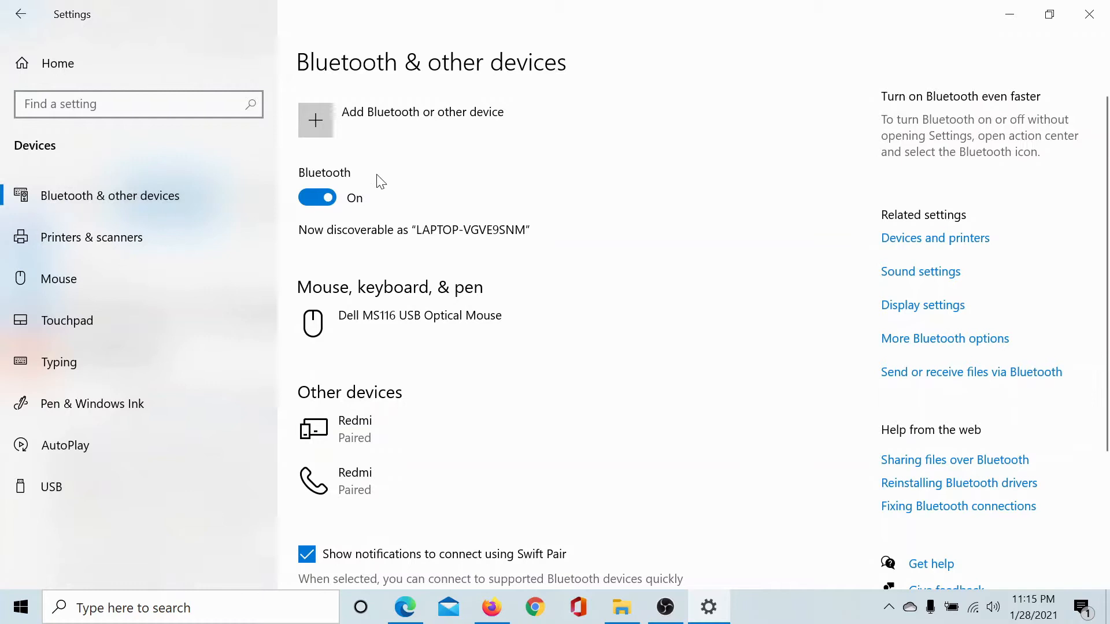
mouse_move(322, 126)
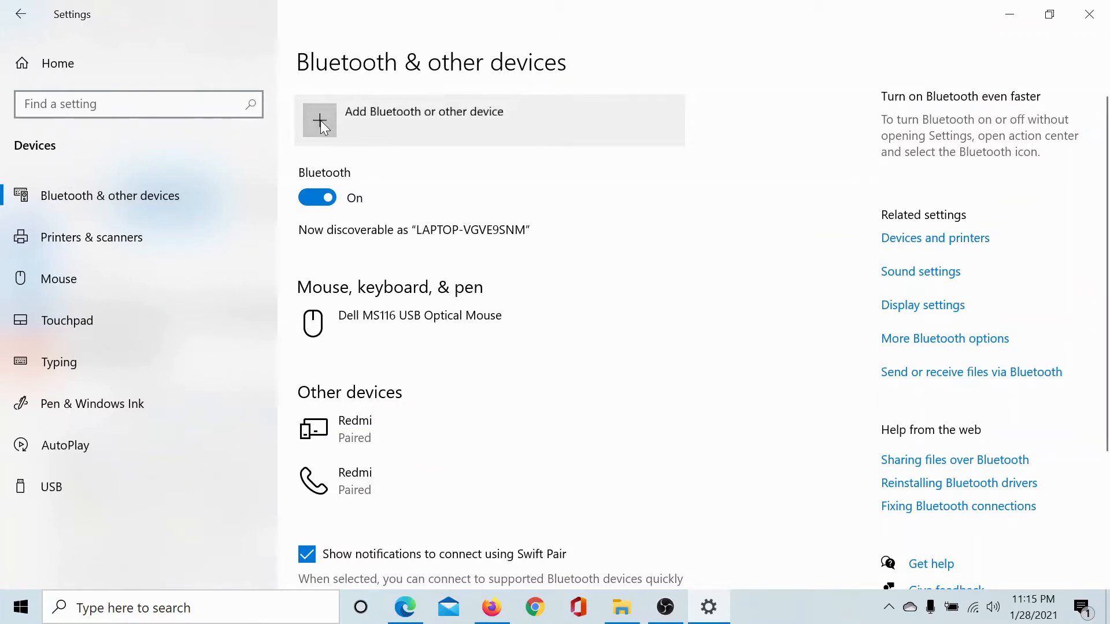
click(319, 121)
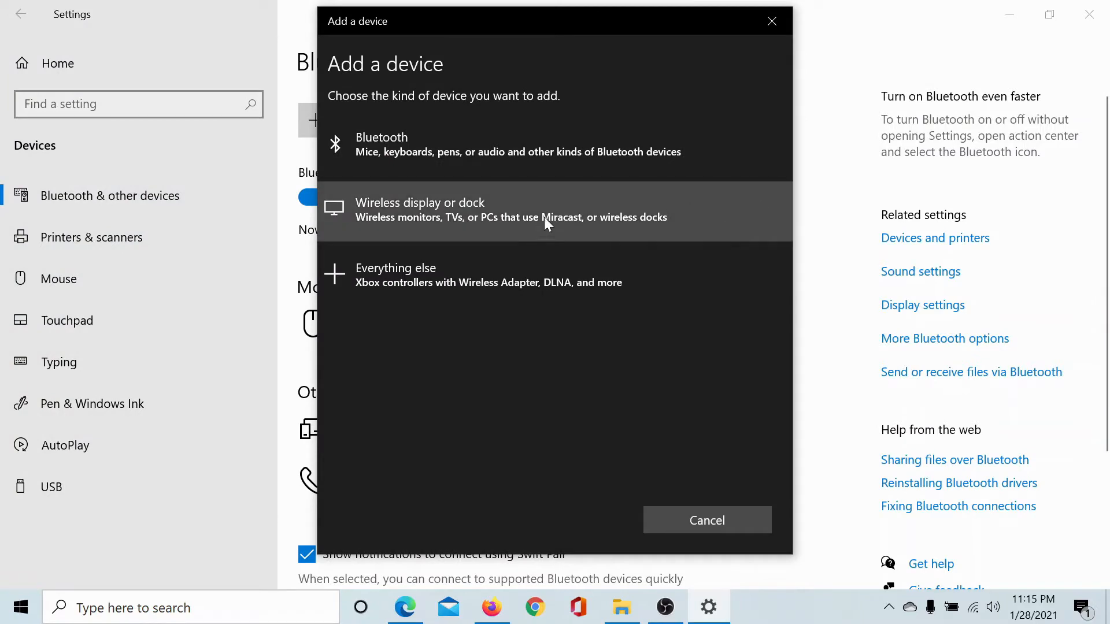
mouse_move(460, 276)
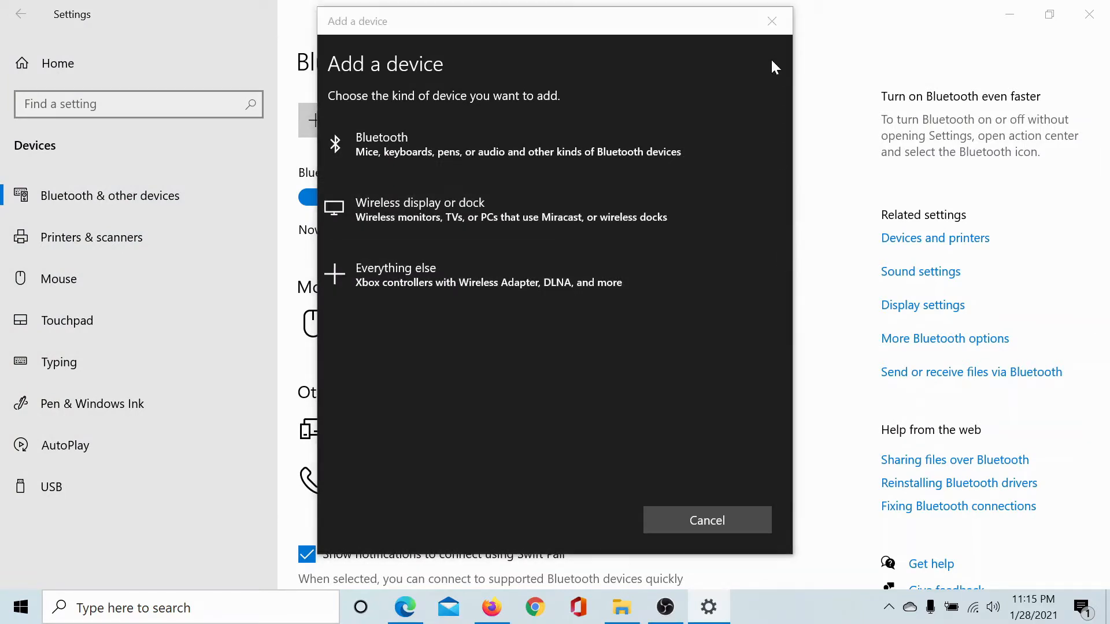
click(706, 520)
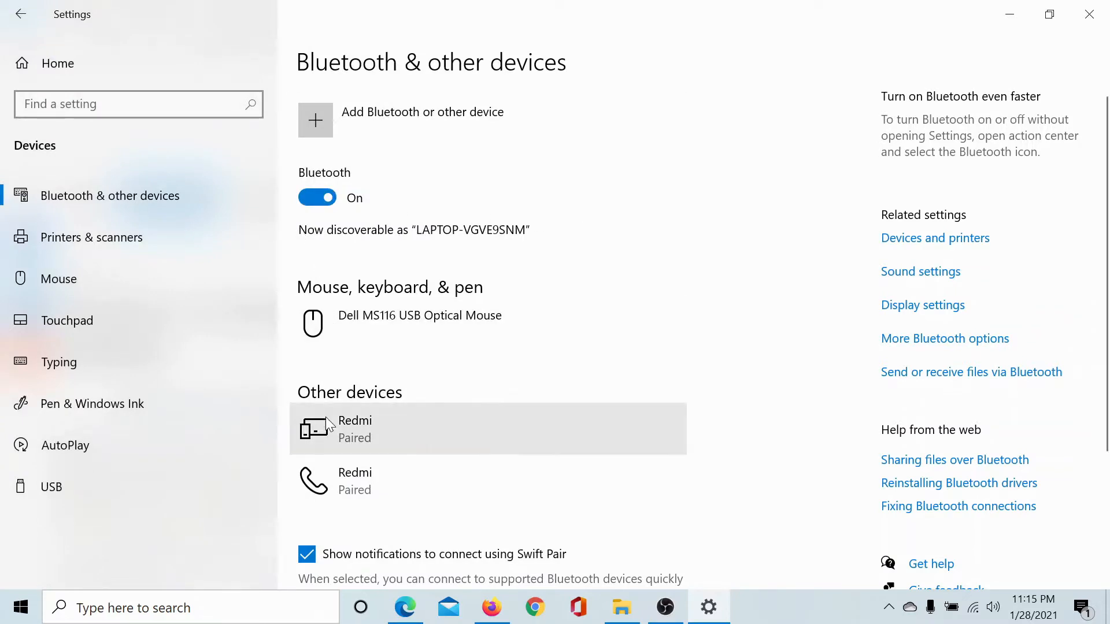
scroll(down, 3)
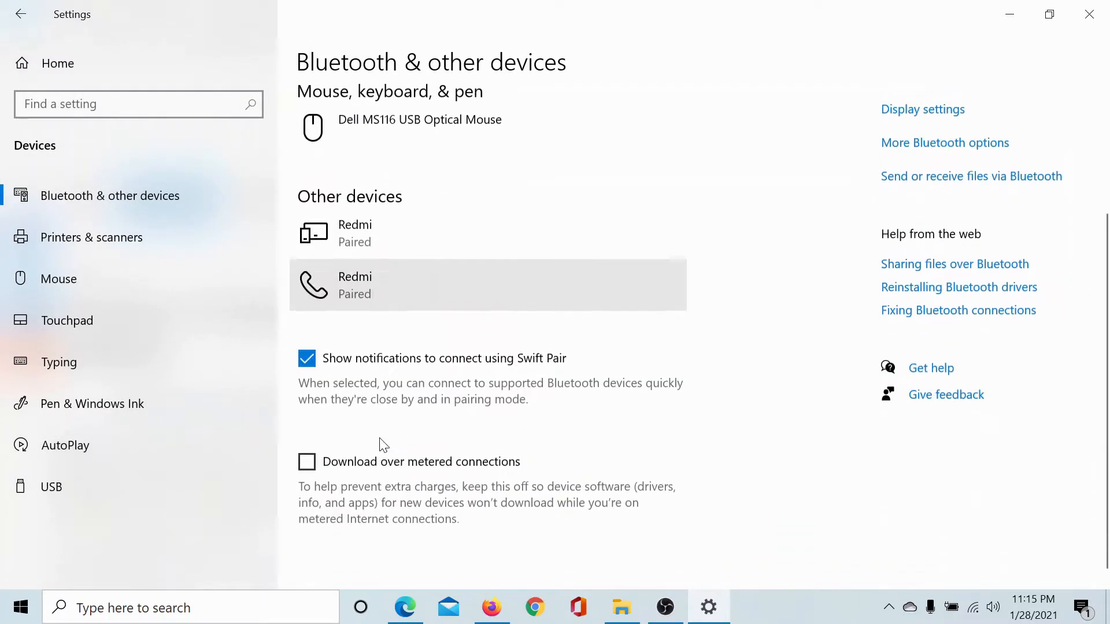
Switch to the Printers & scanners page in the Devices sidebar.
click(92, 237)
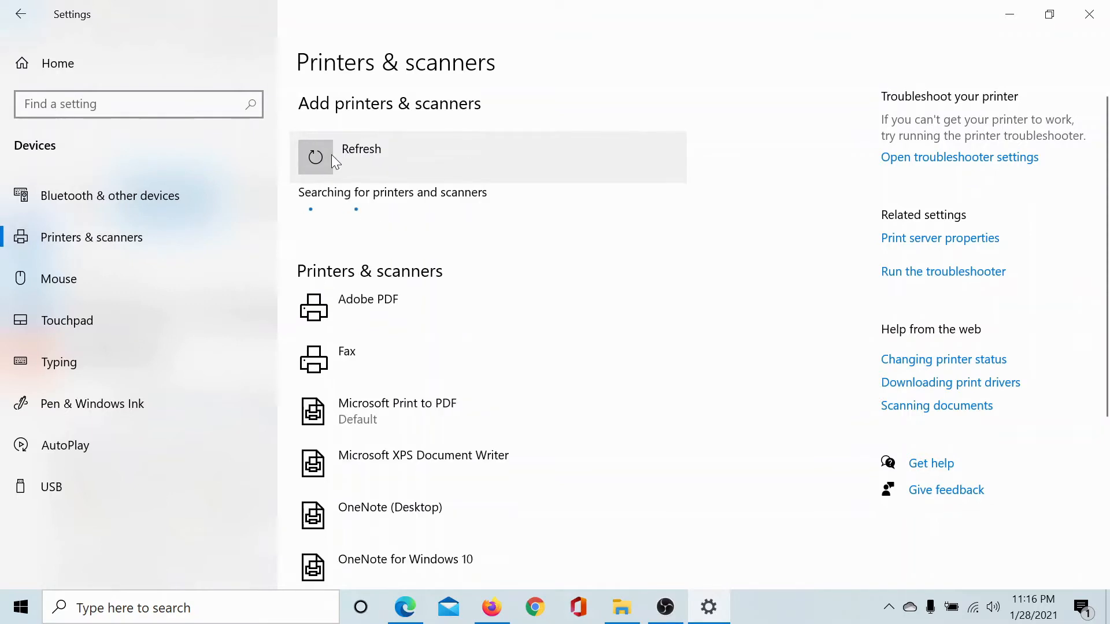
mouse_move(386, 186)
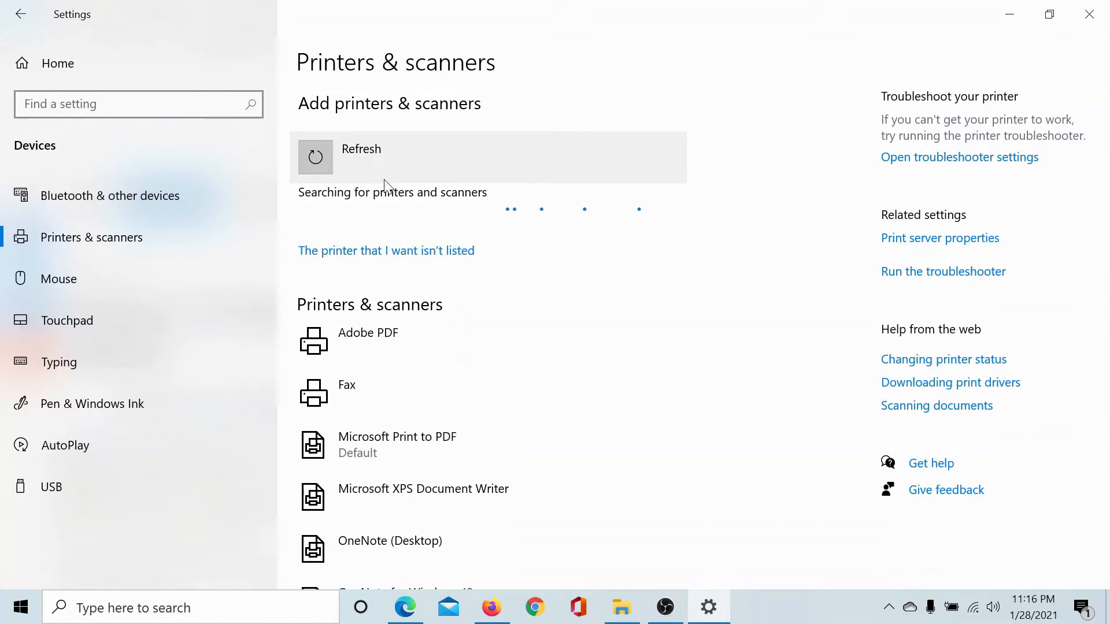
mouse_move(105, 278)
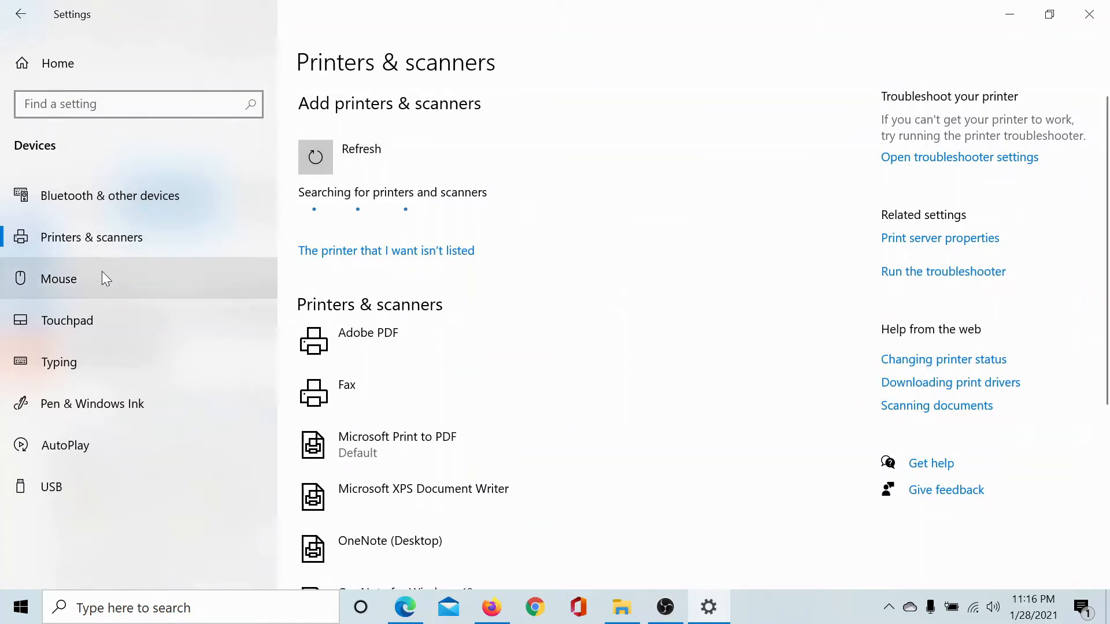
Switch to the Mouse page showing primary button, cursor speed and scroll options.
click(59, 278)
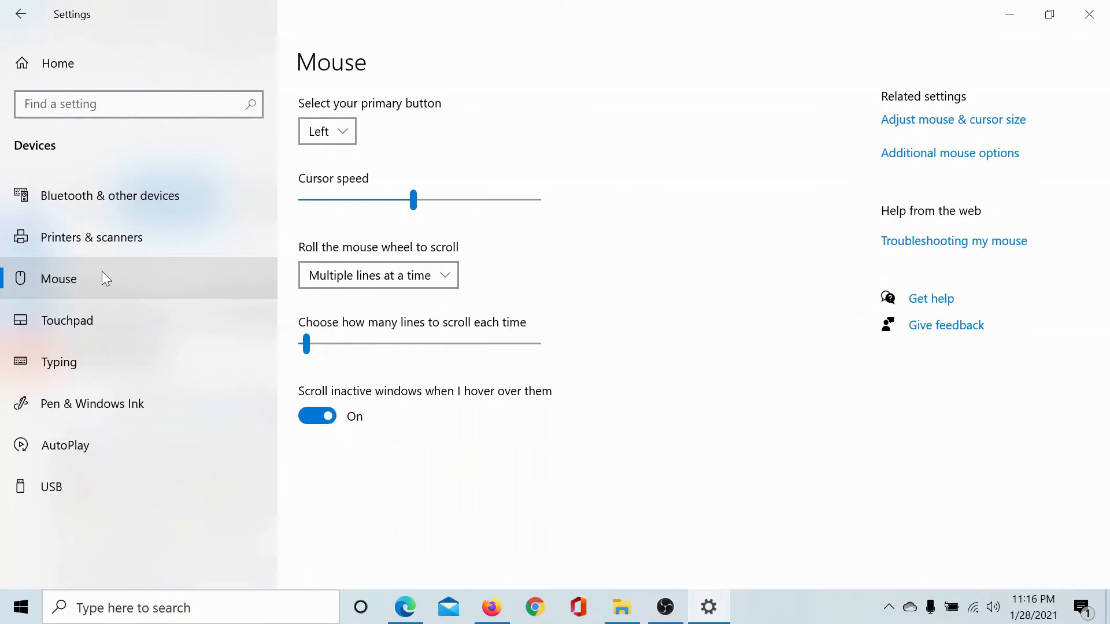
mouse_move(239, 195)
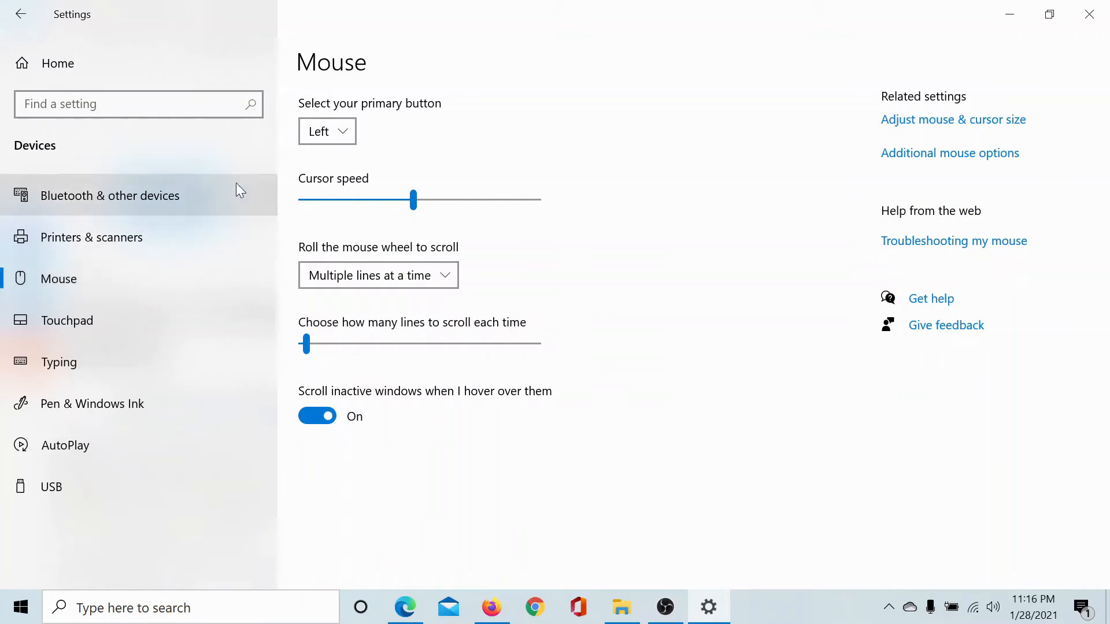
mouse_move(328, 132)
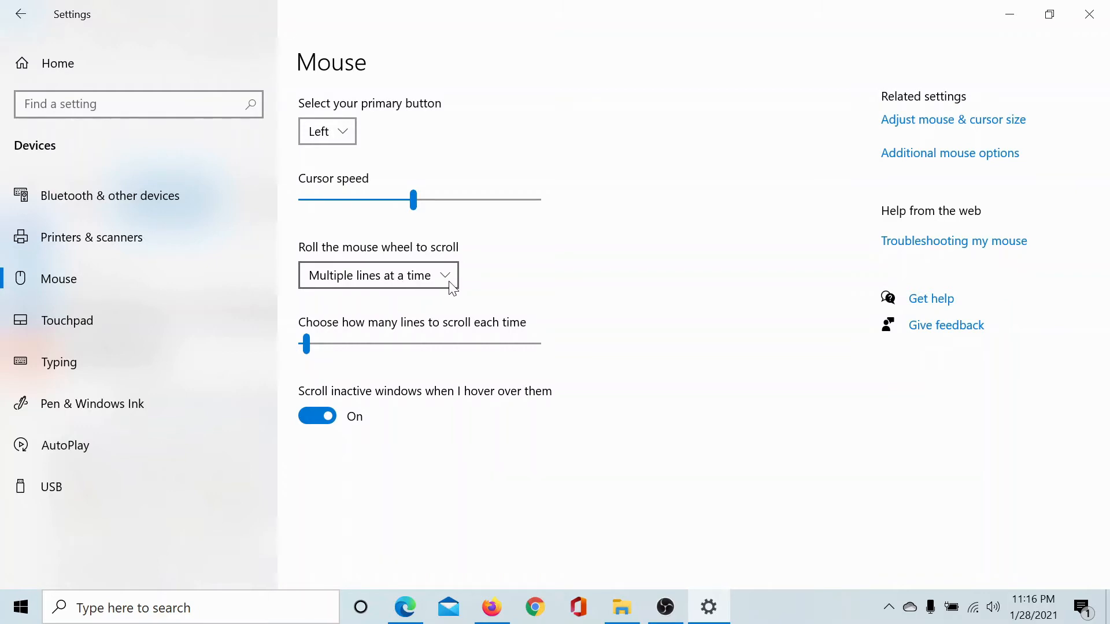
mouse_move(1034, 164)
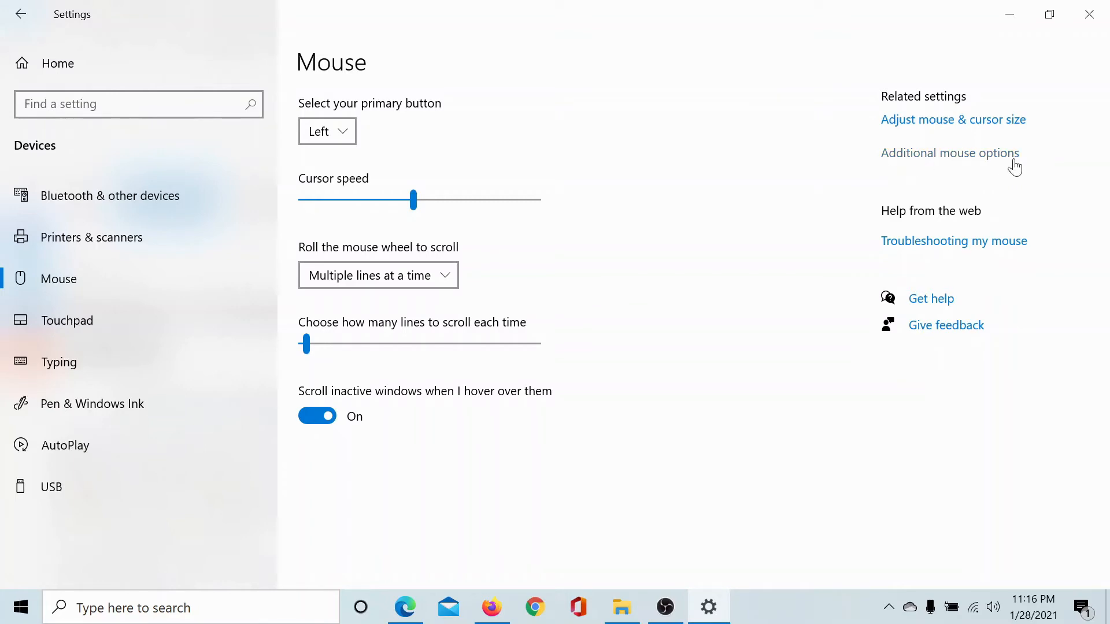
mouse_move(97, 327)
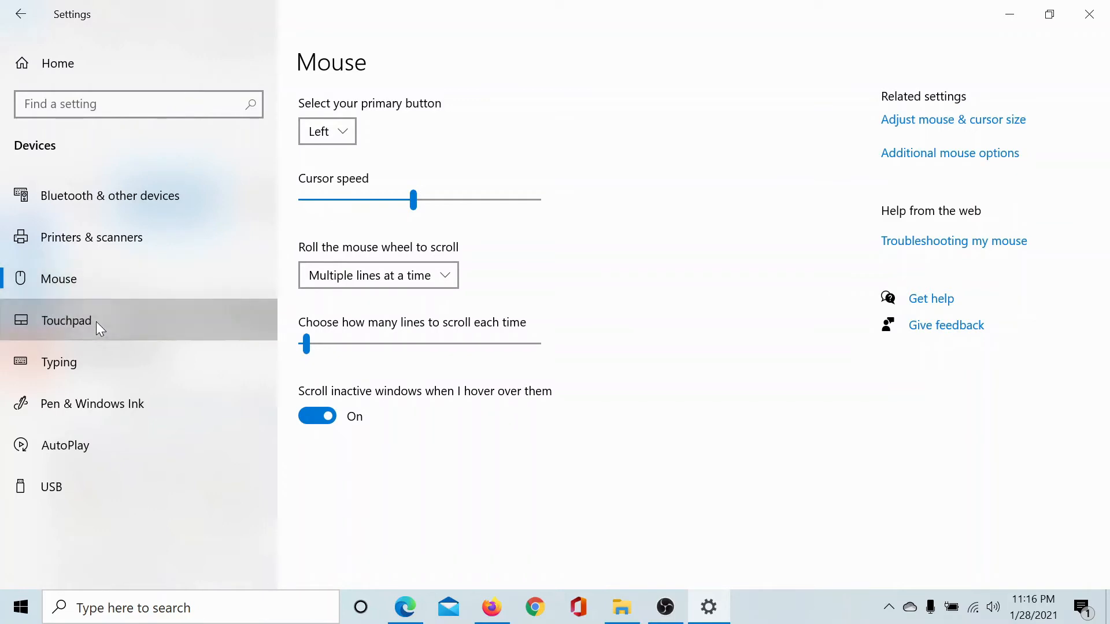
Scroll through the Touchpad page, return from Task View, then show the Typing page.
click(65, 320)
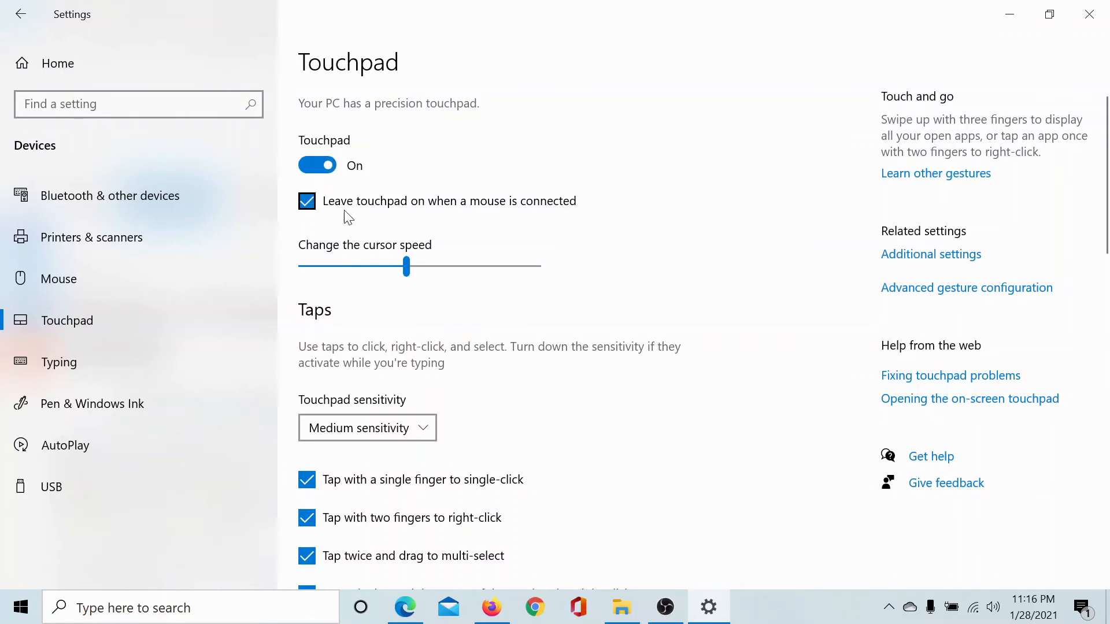
scroll(down, 3)
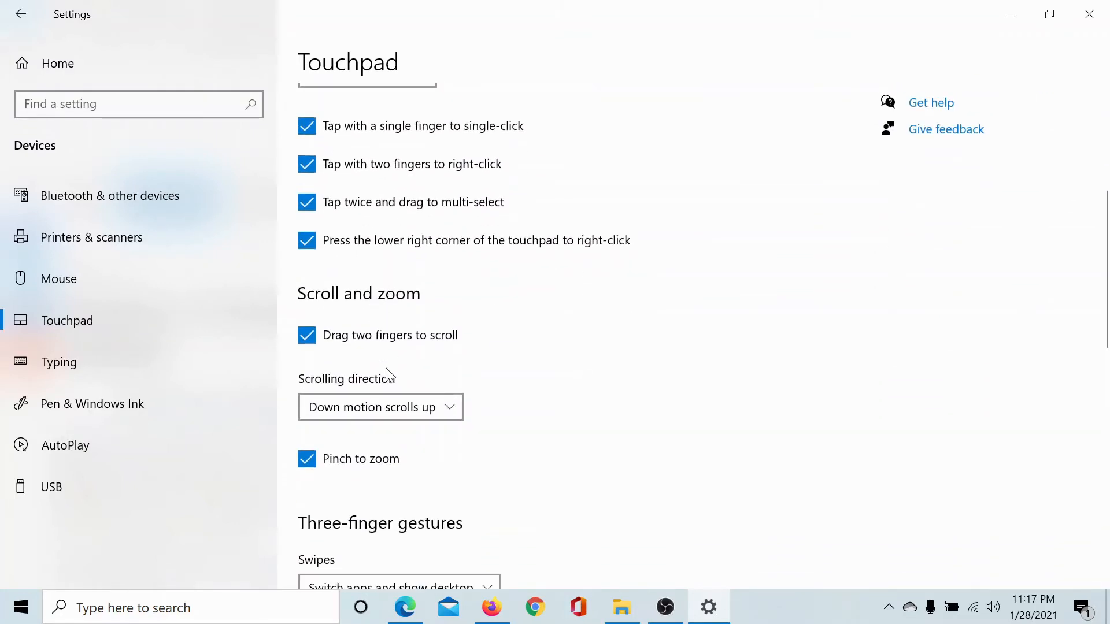
scroll(down, 3)
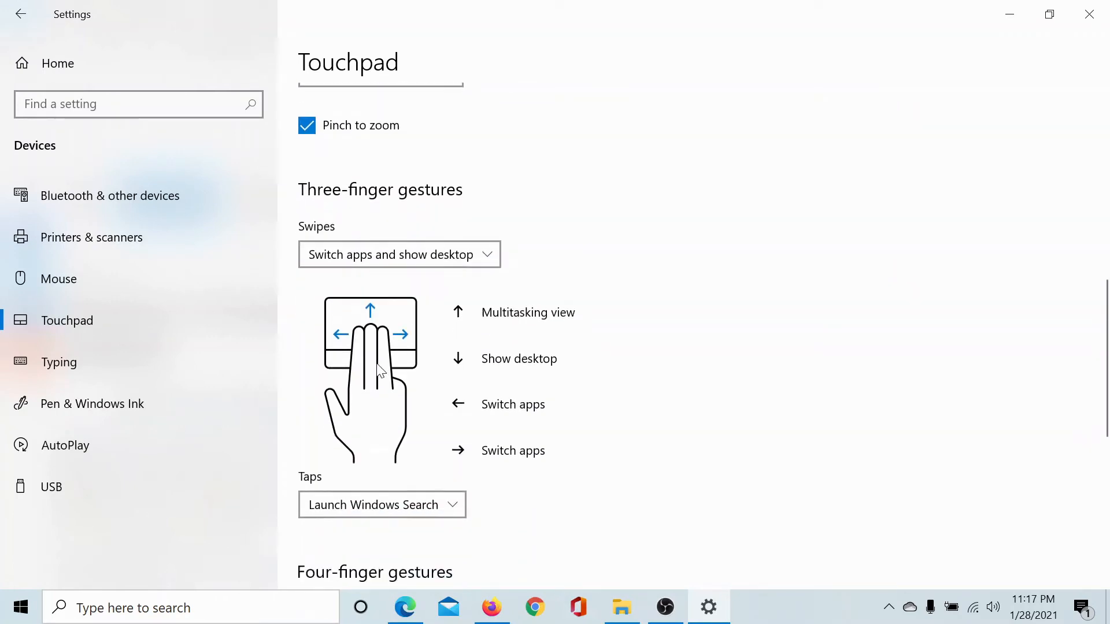
scroll(down, 3)
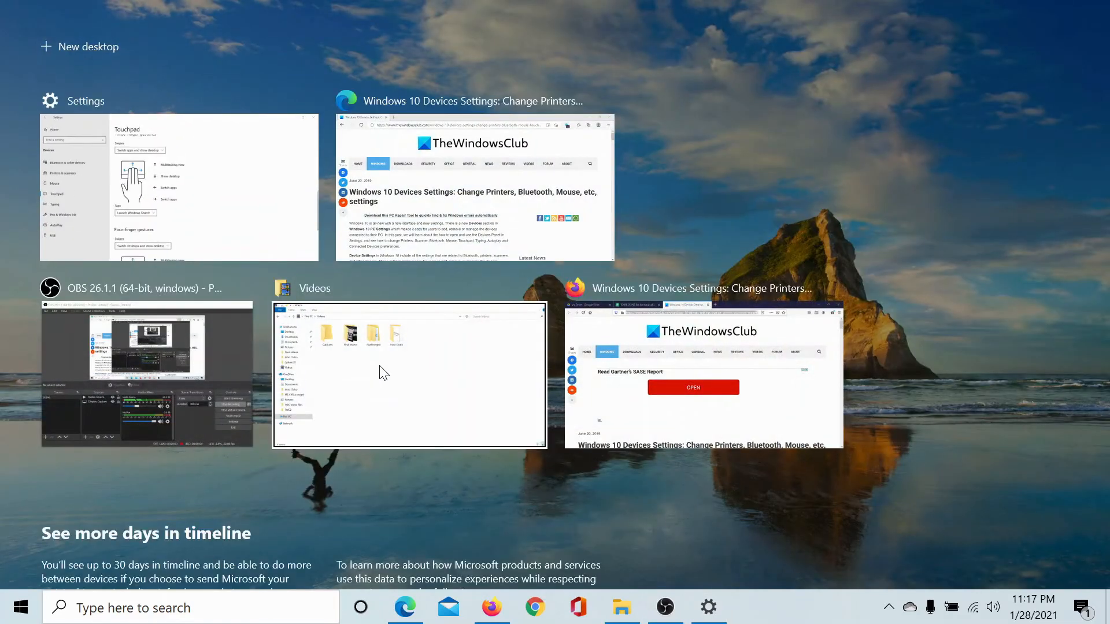
click(179, 189)
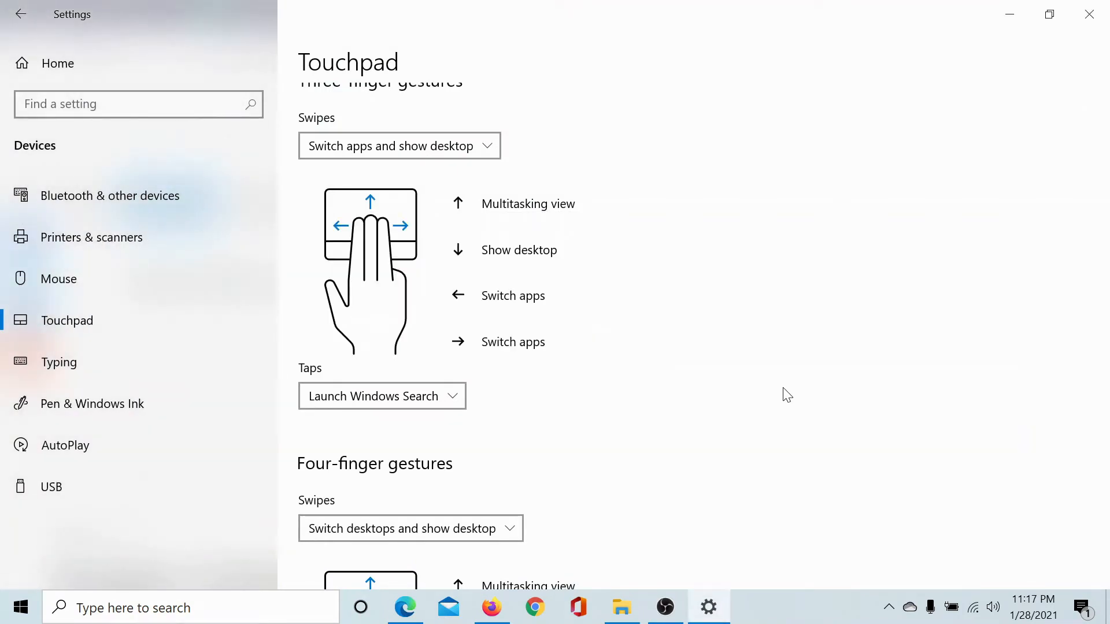
click(59, 362)
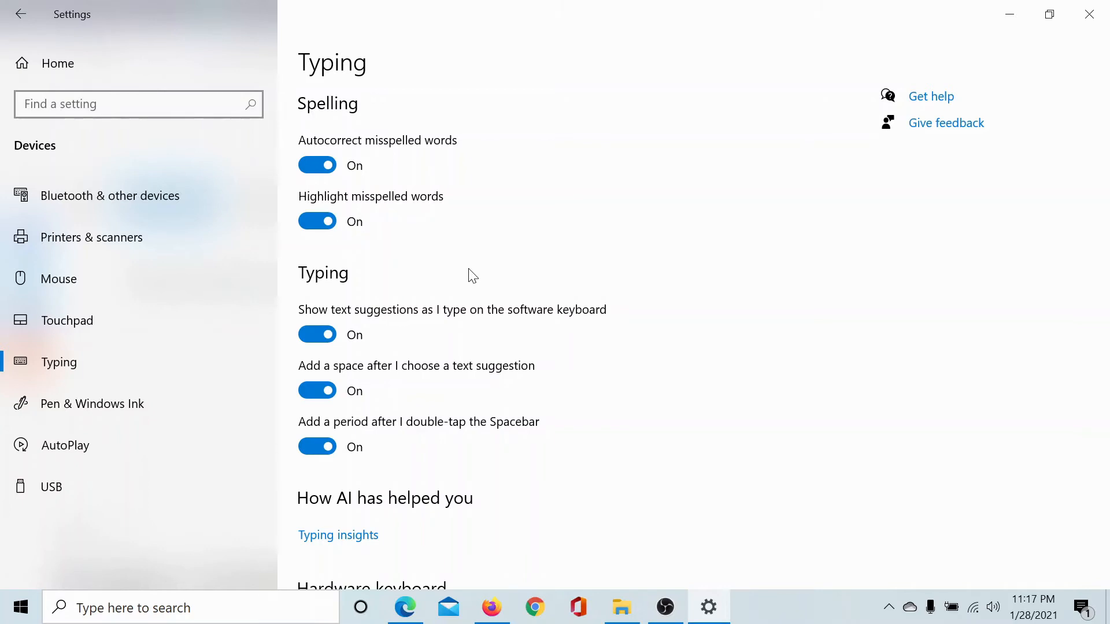
scroll(down, 3)
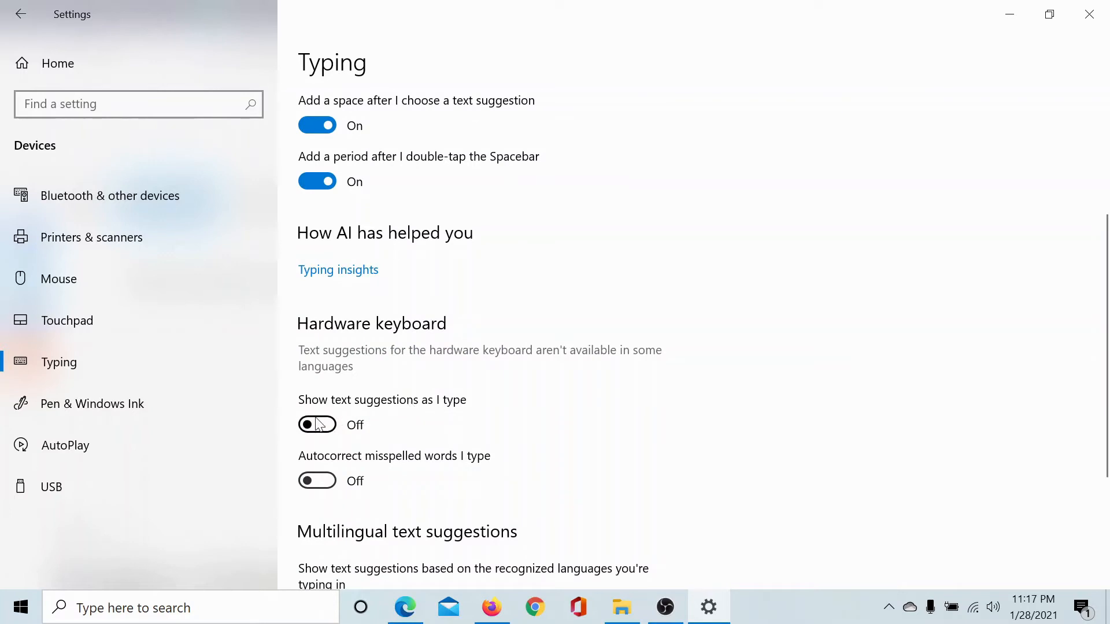
click(318, 425)
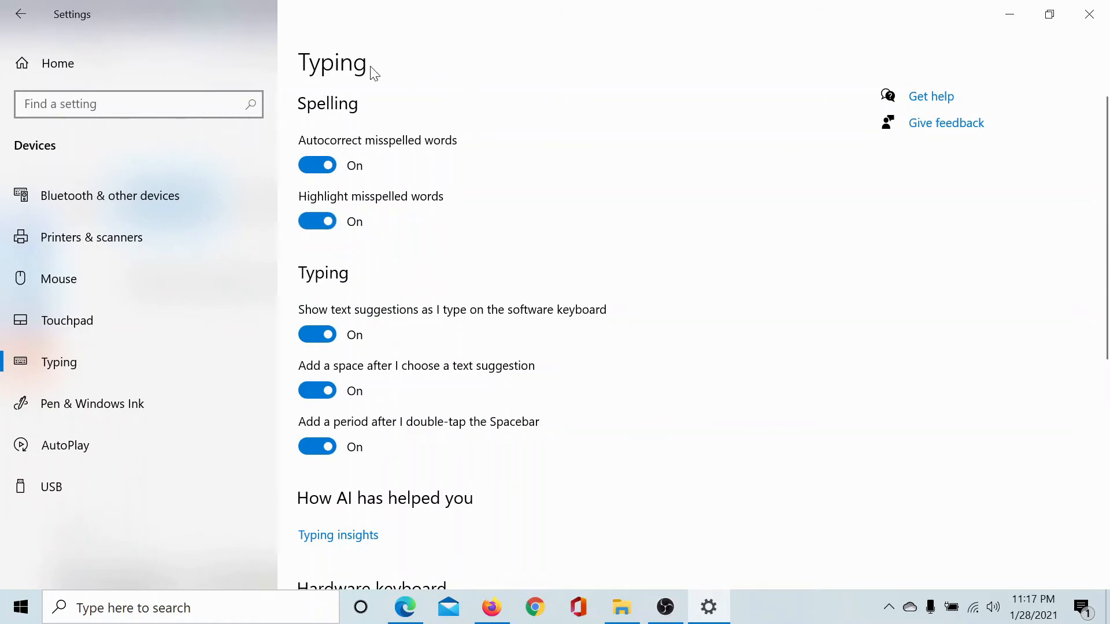
mouse_move(92, 403)
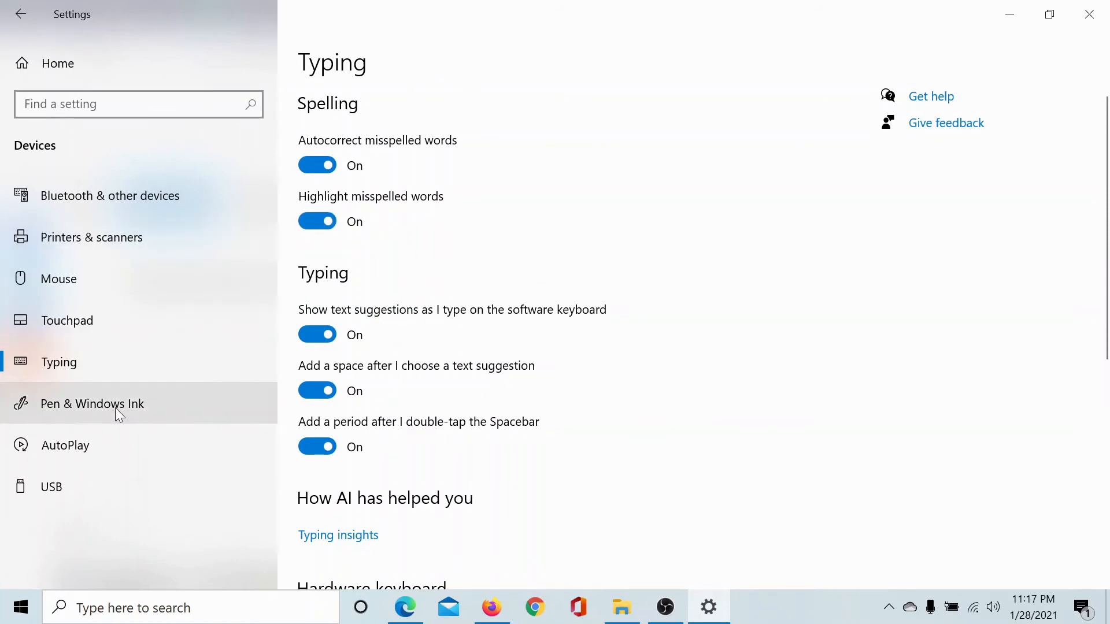
Switch to the Pen & Windows Ink page with Segoe UI handwriting font.
click(92, 404)
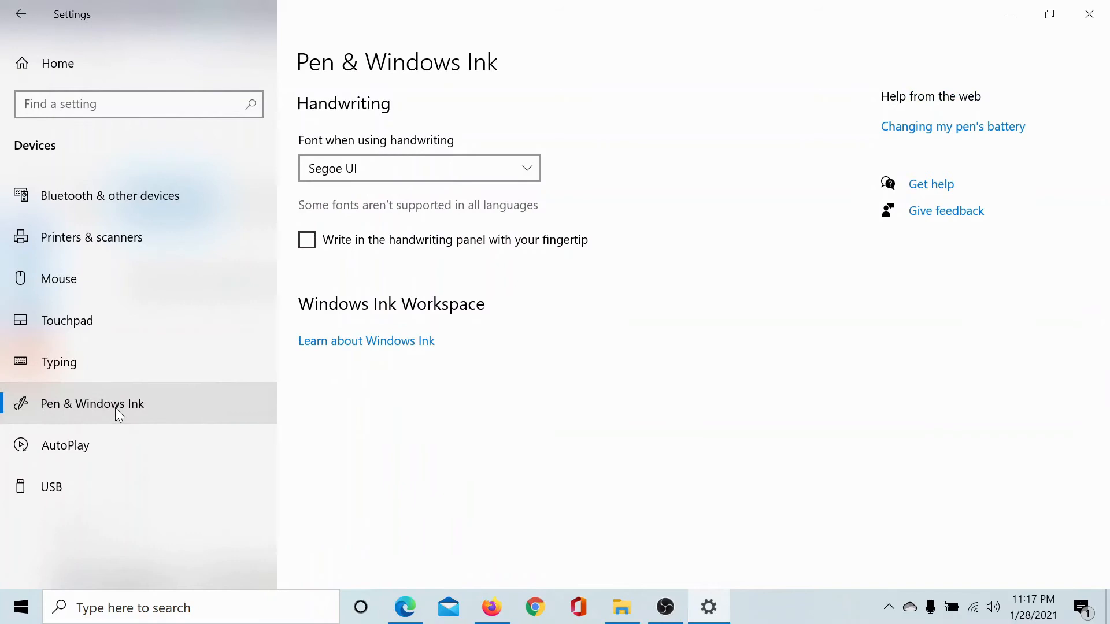
mouse_move(401, 92)
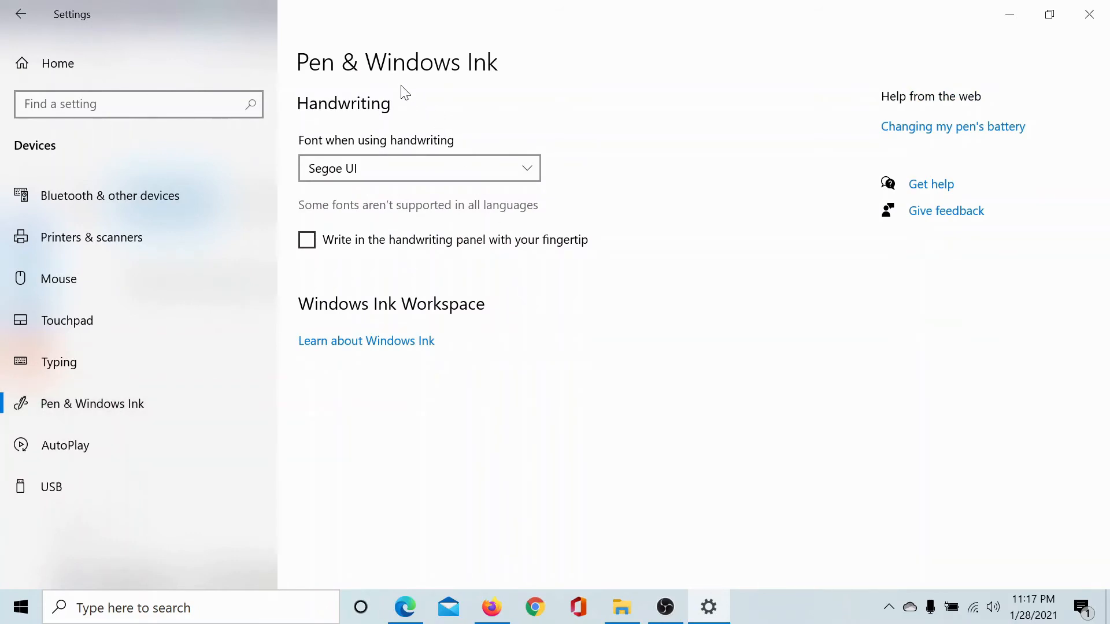
mouse_move(346, 92)
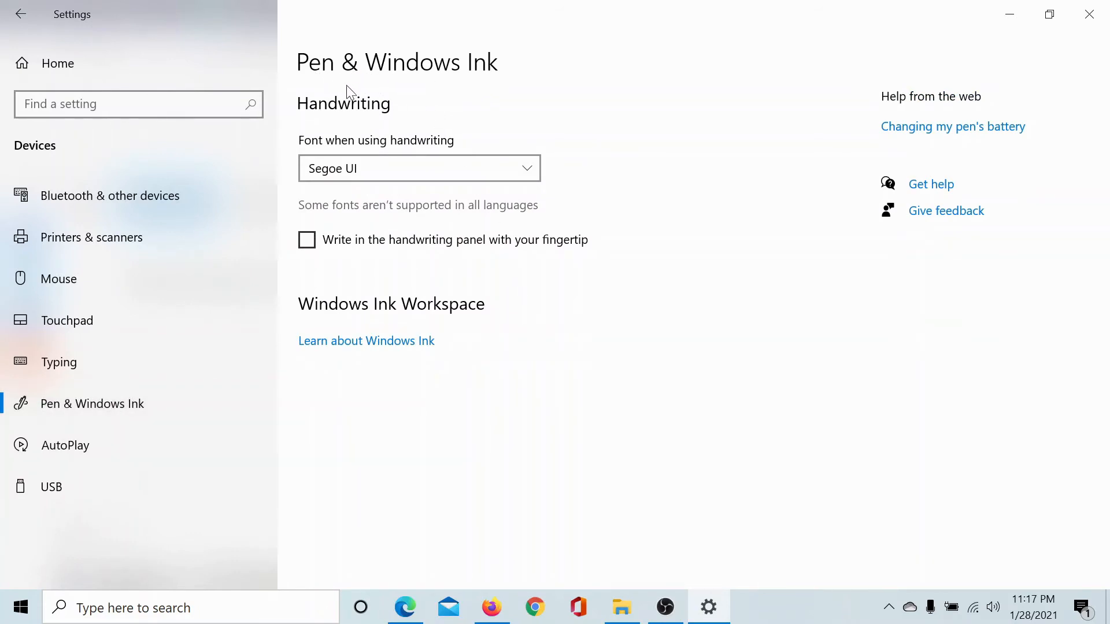
mouse_move(289, 424)
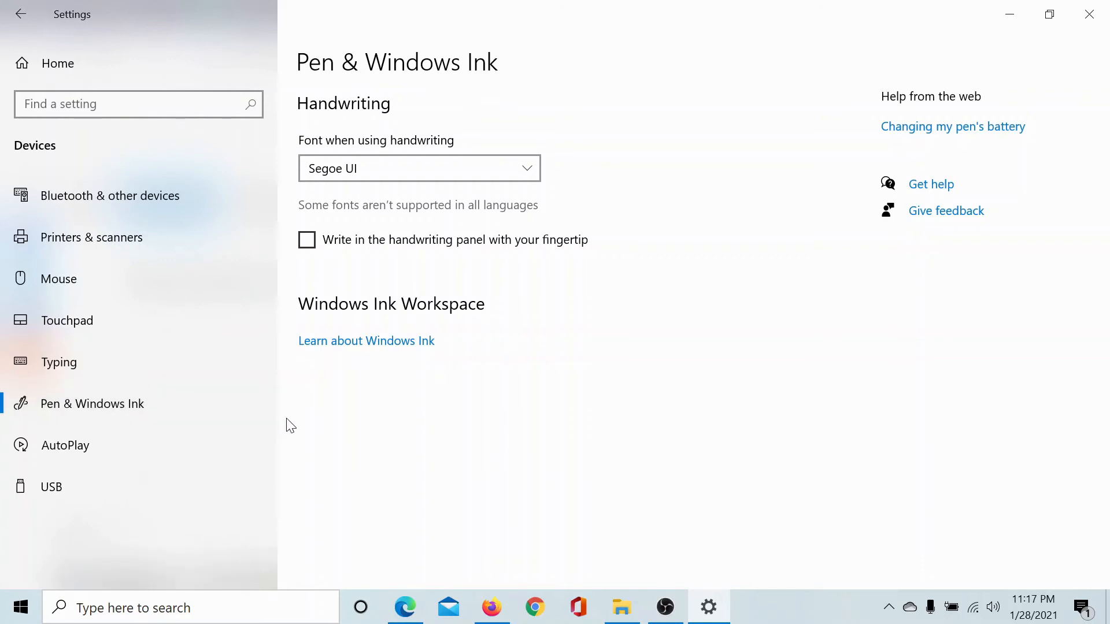
Go to AutoPlay and view the Removable drive default choices without picking one.
click(65, 445)
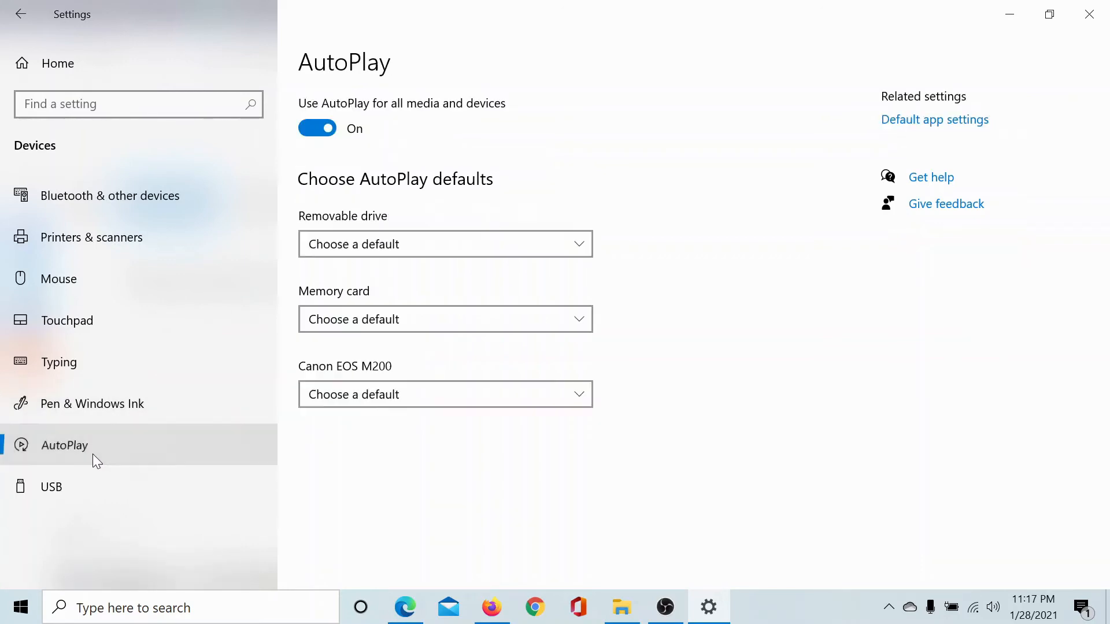
mouse_move(362, 491)
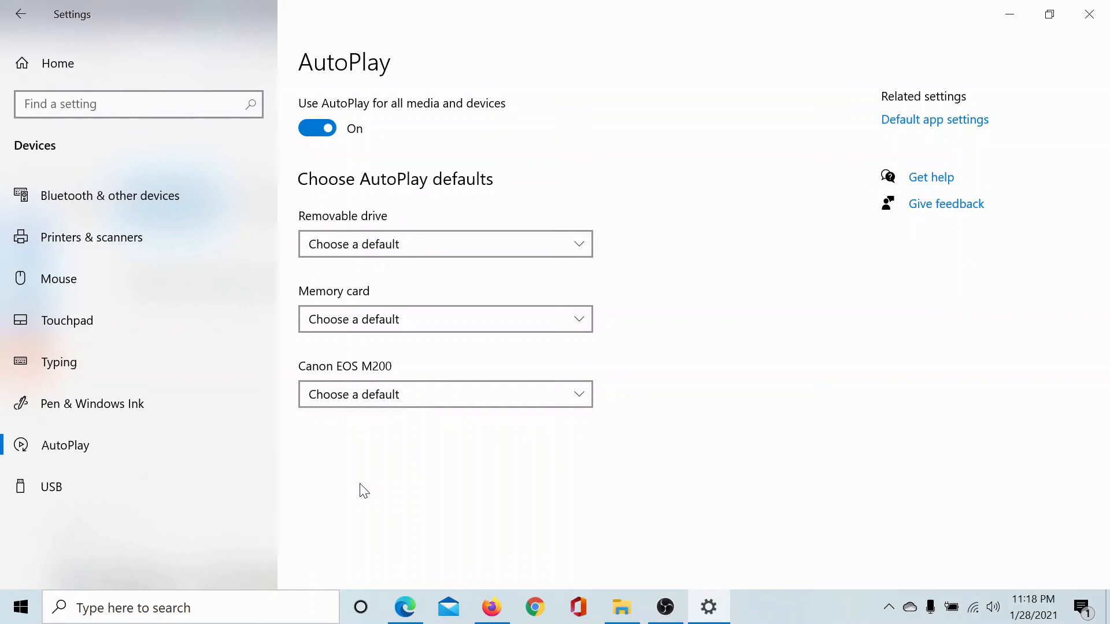
click(444, 244)
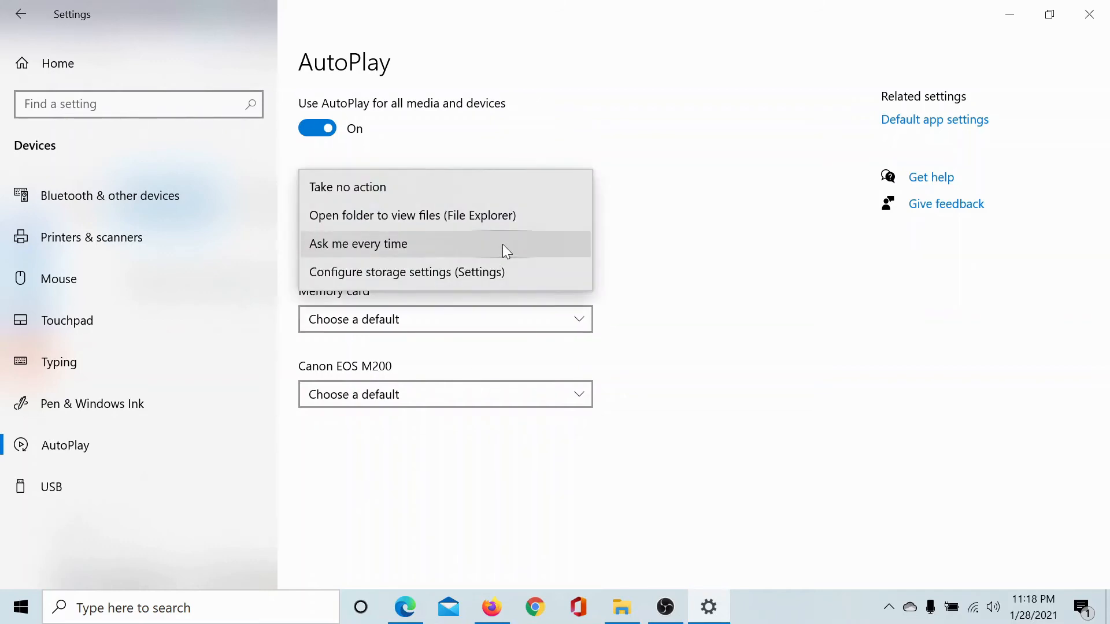
mouse_move(335, 246)
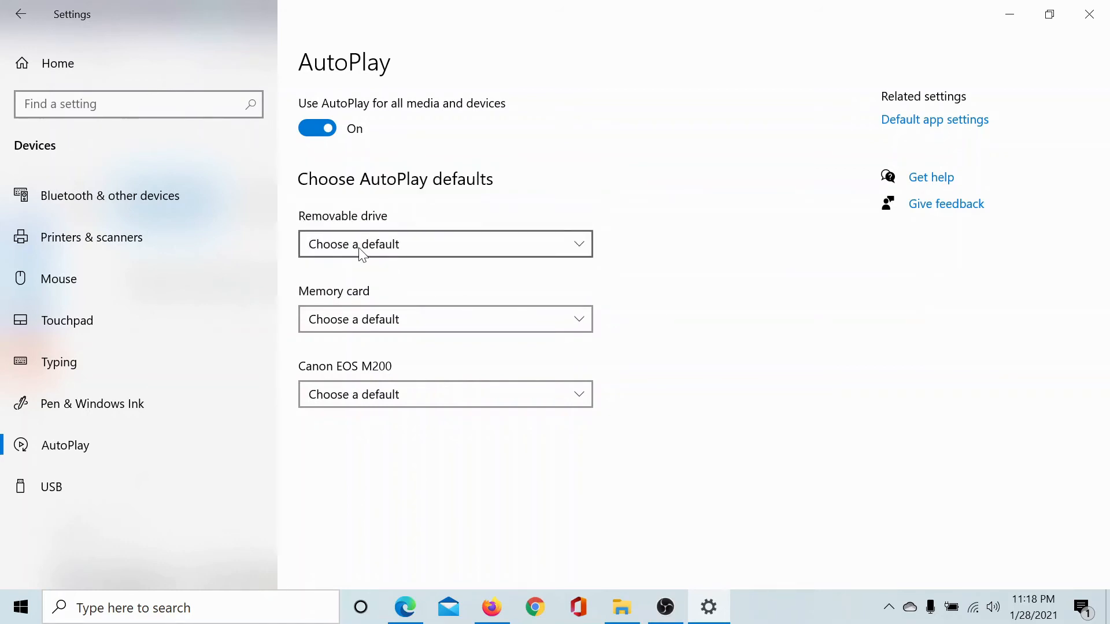
mouse_move(357, 319)
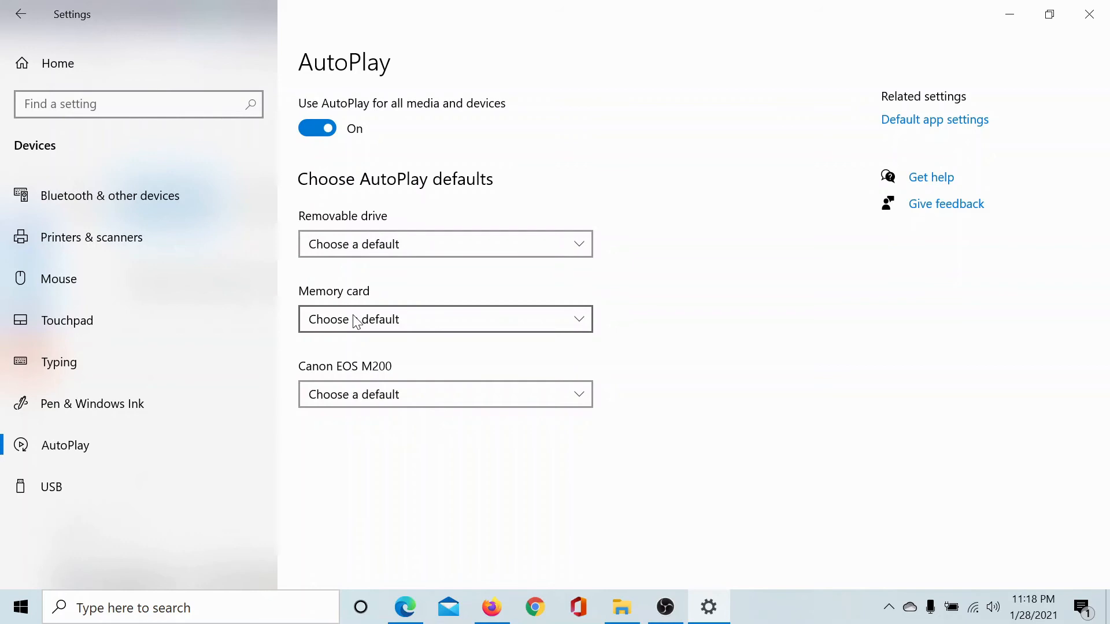
mouse_move(372, 457)
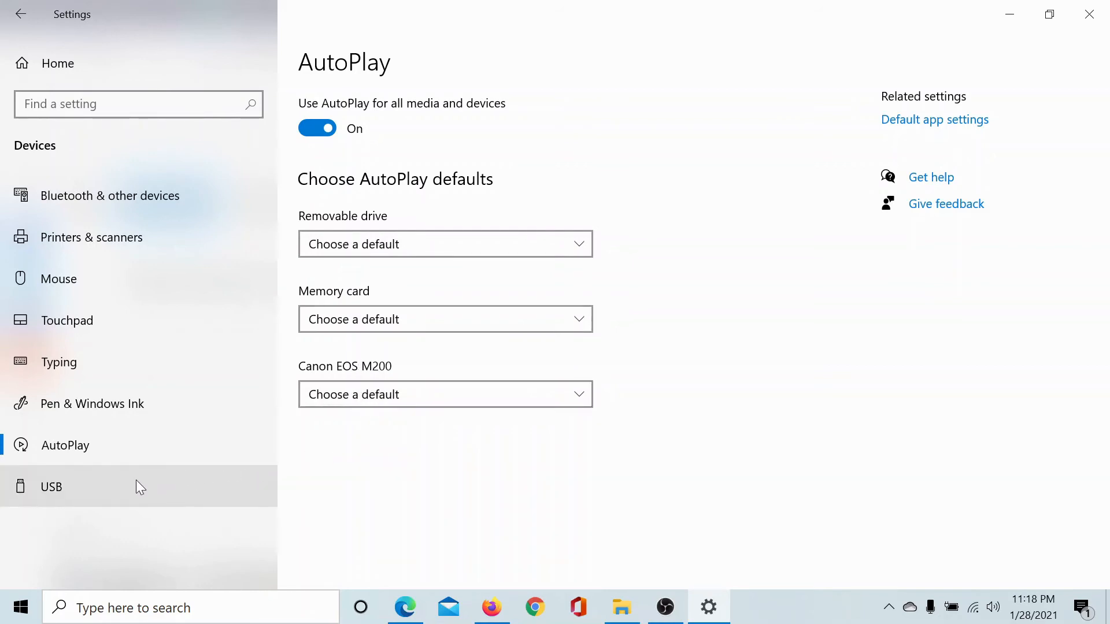
Switch to the USB page with USB connection-issue notifications enabled.
click(51, 487)
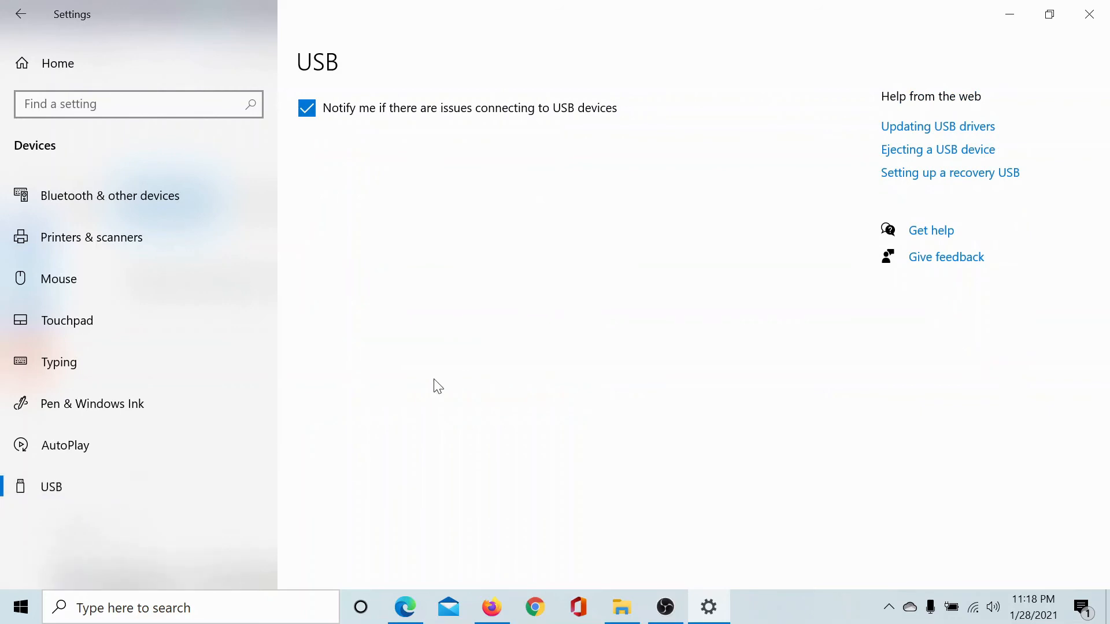
mouse_move(460, 287)
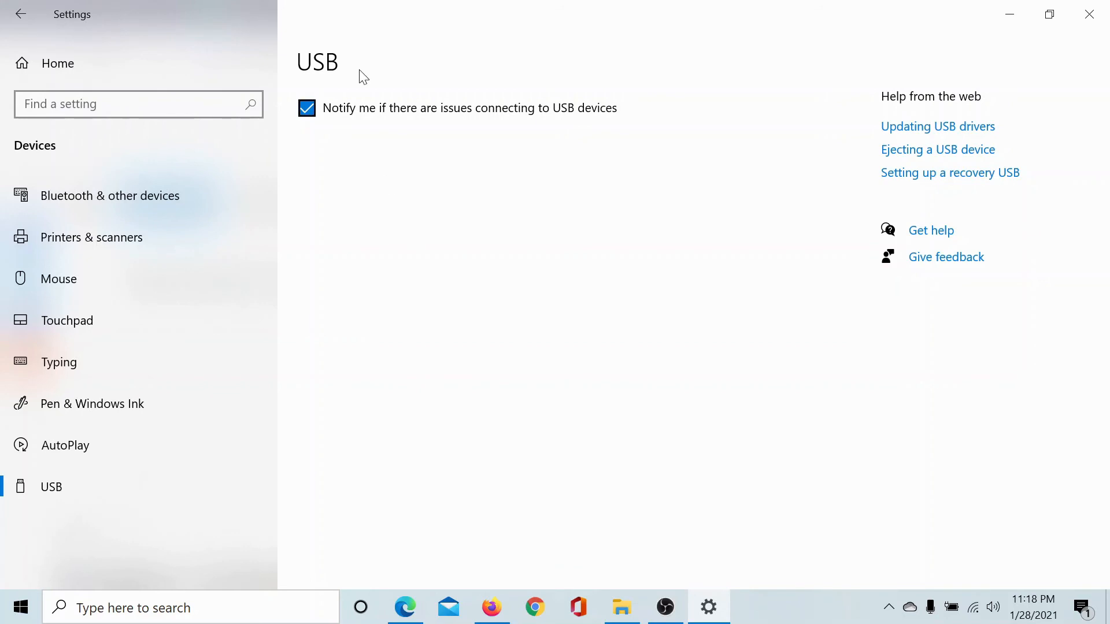
mouse_move(226, 237)
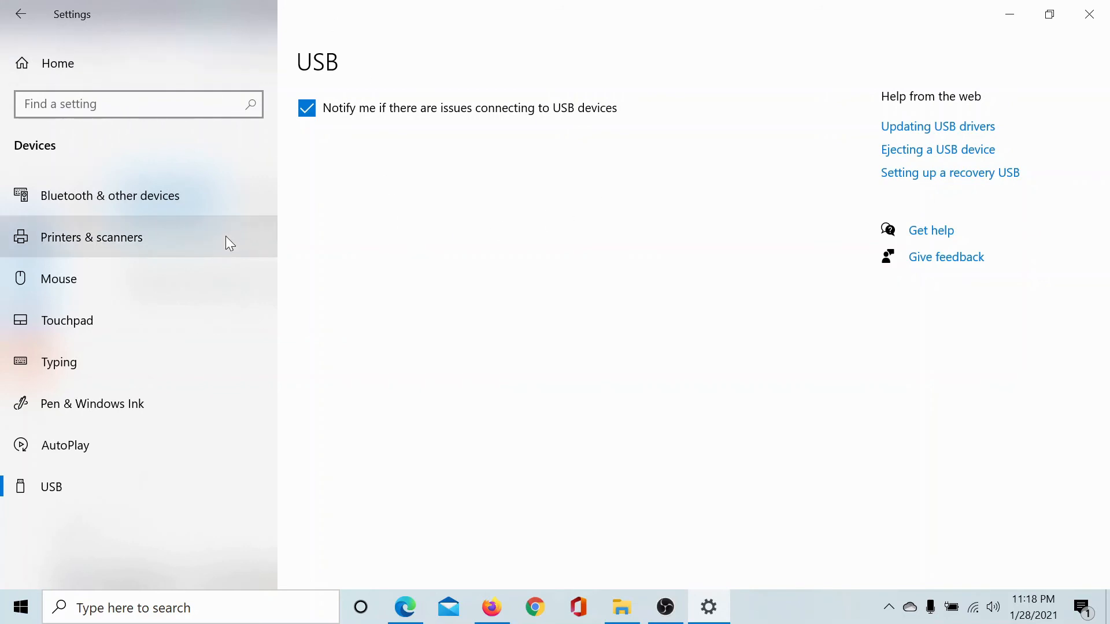